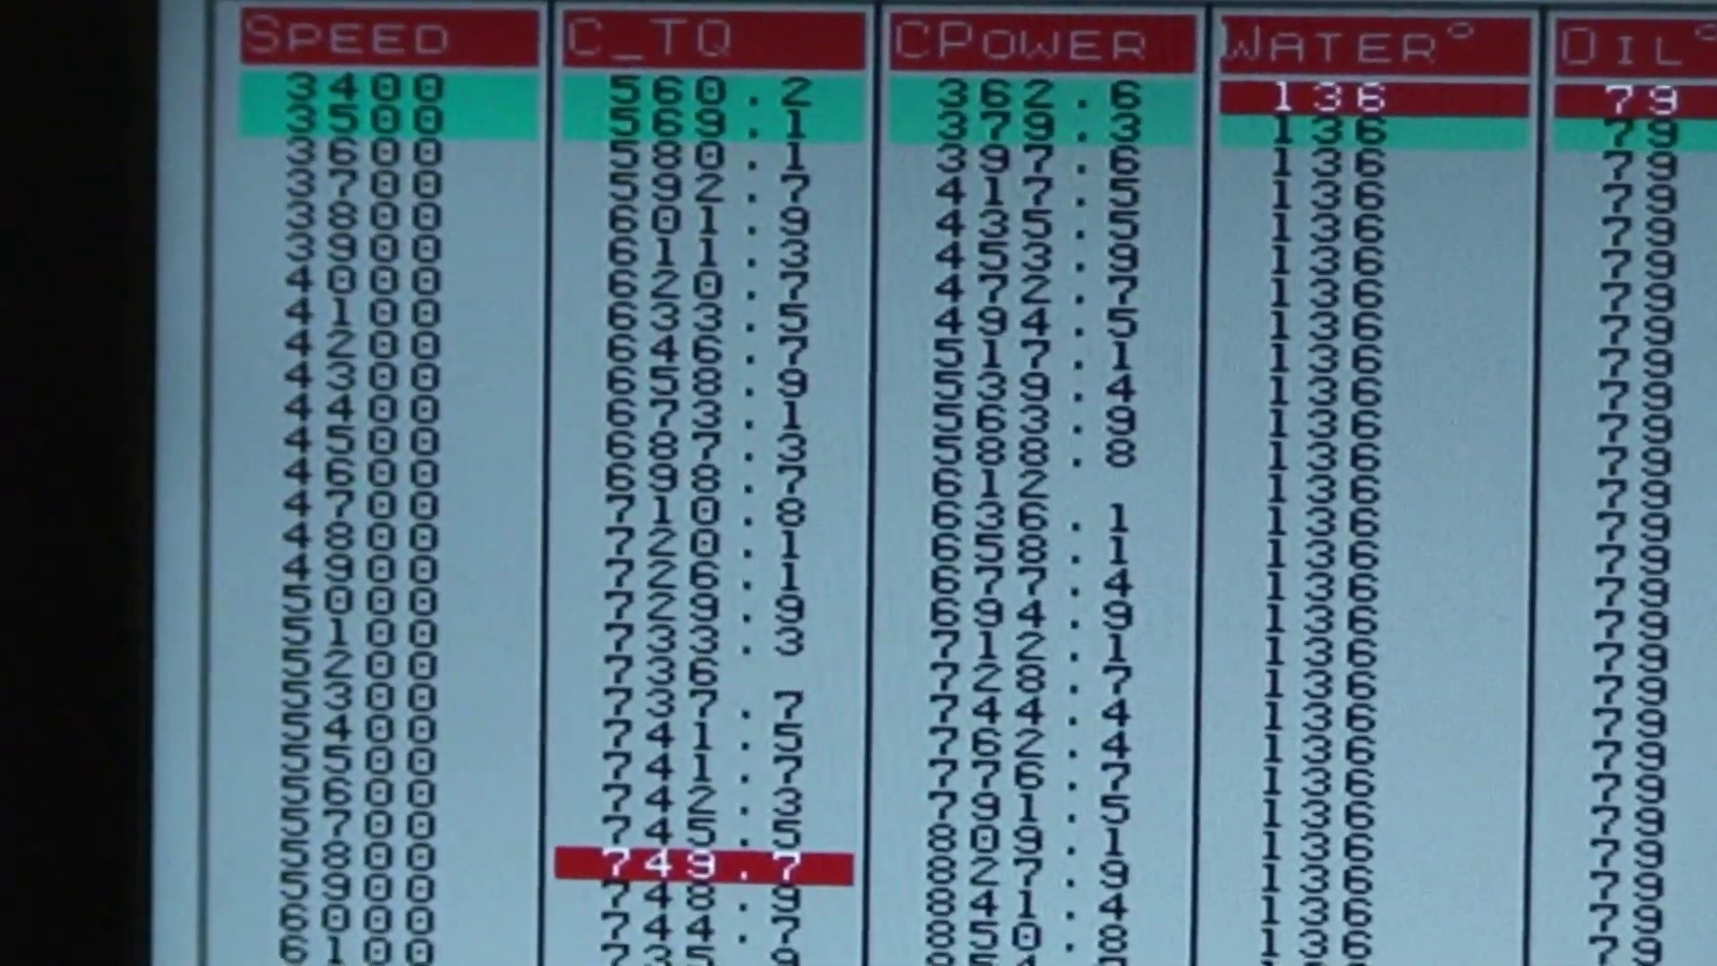
{"action": "scroll", "scroll_direction": "down", "scroll_amount": 3}
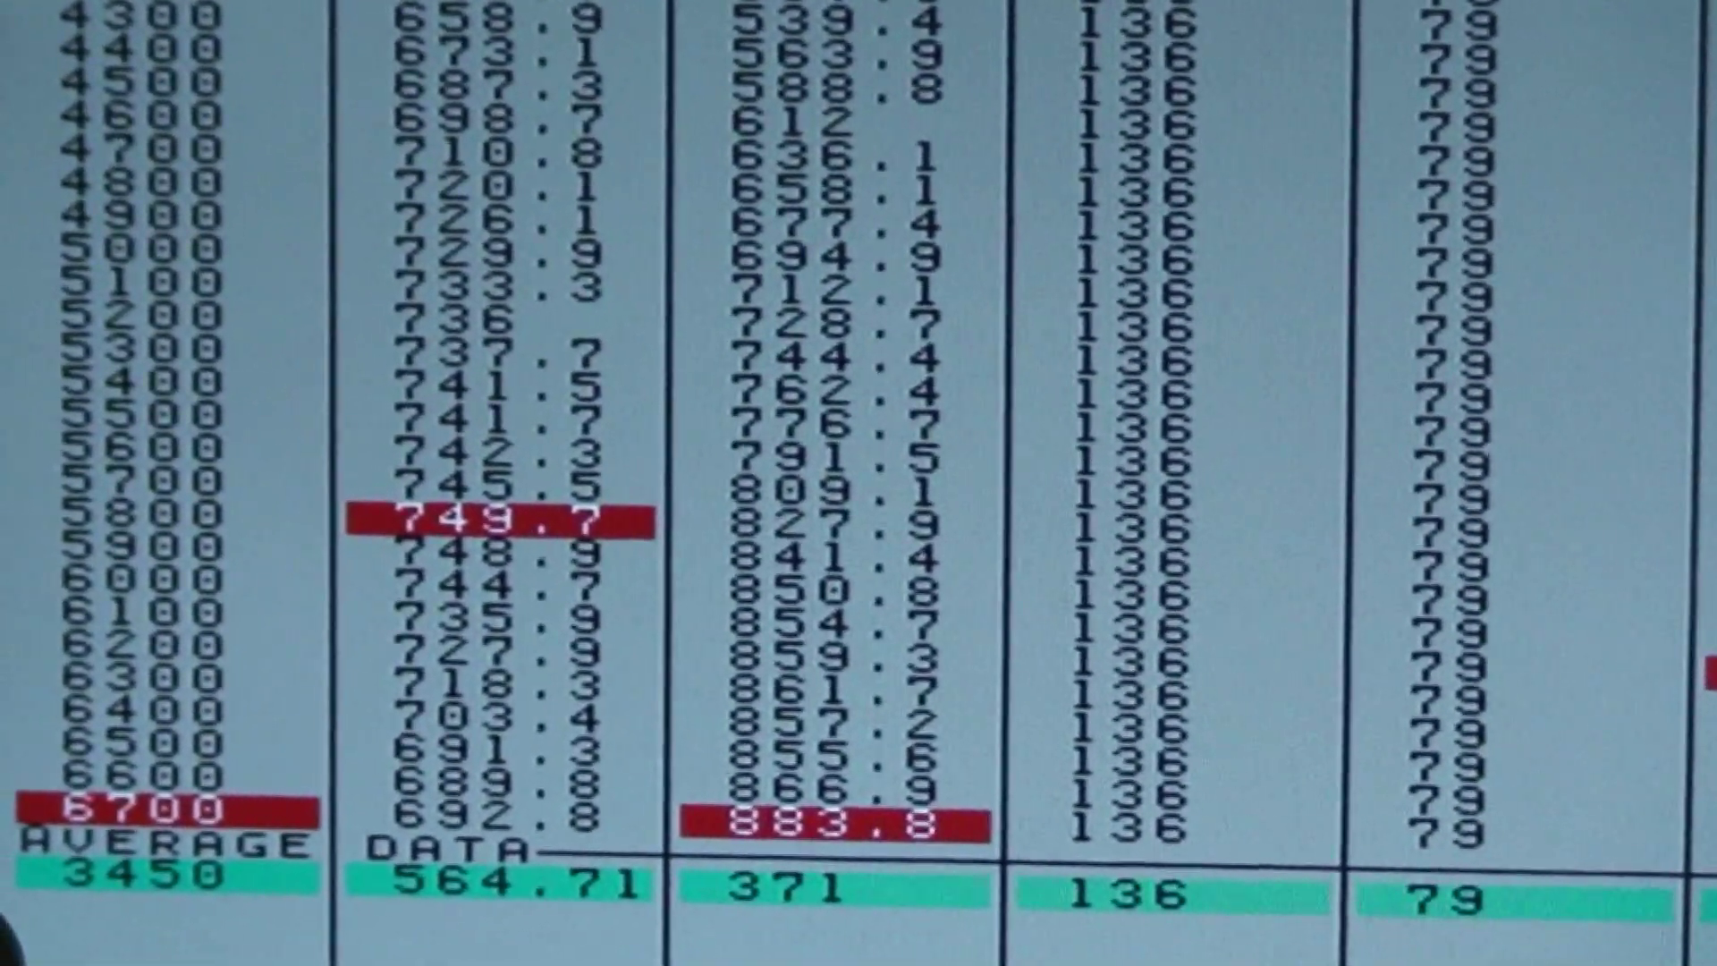